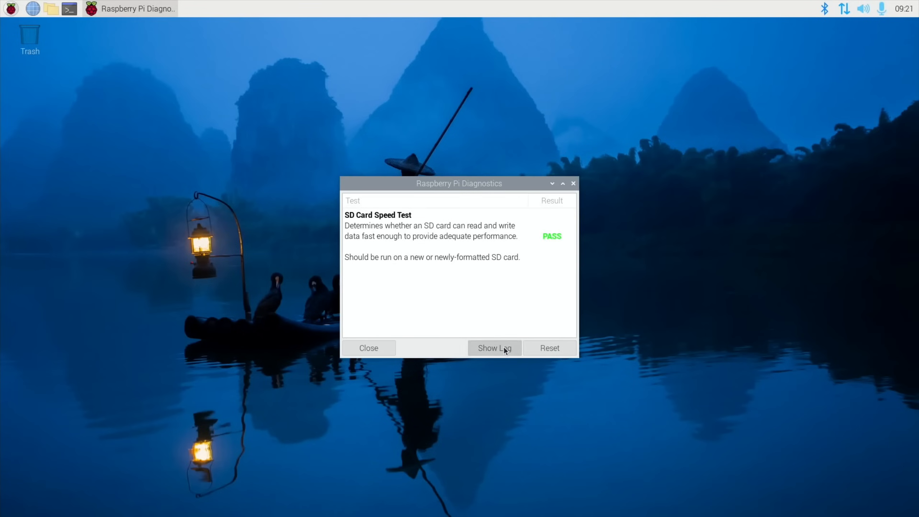
Open the passed SD card speed test log (rpdiags.txt) in Mousepad
left_click(495, 348)
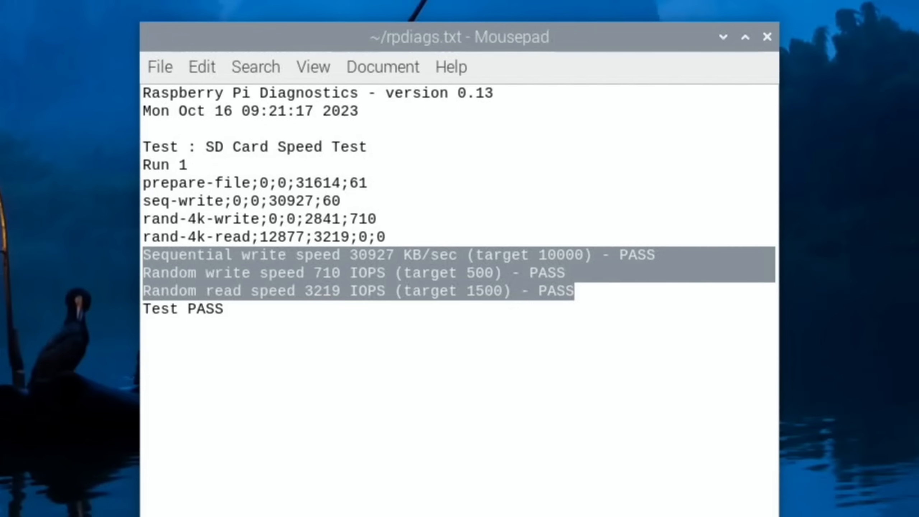
Switch to Chromium showing the leepspvideo channel's Videos page
left_click(575, 291)
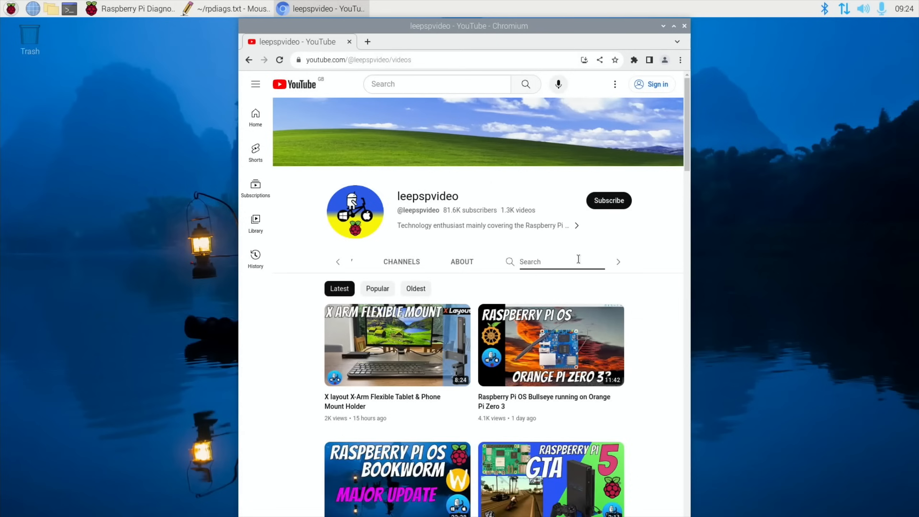
Search the channel for 'sd card speed' and scroll the 17 SD cards video description
type("sd card speed")
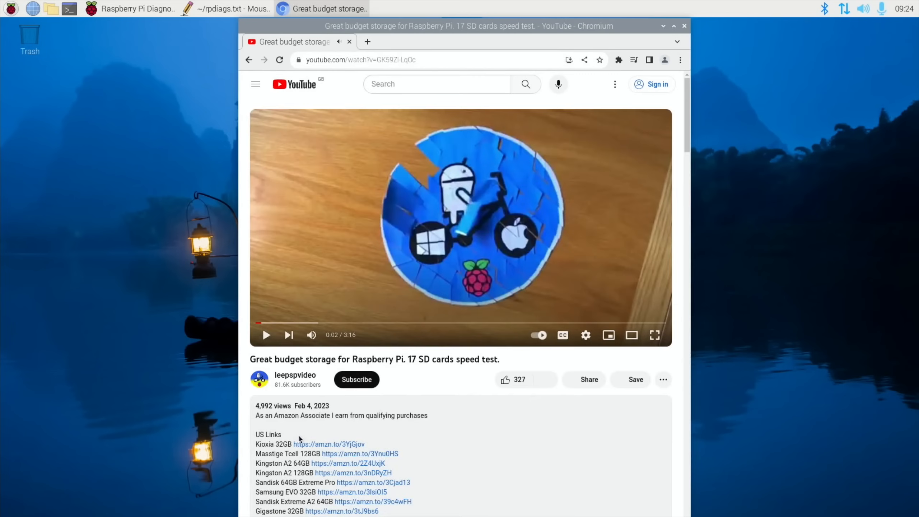
scroll("down", 3)
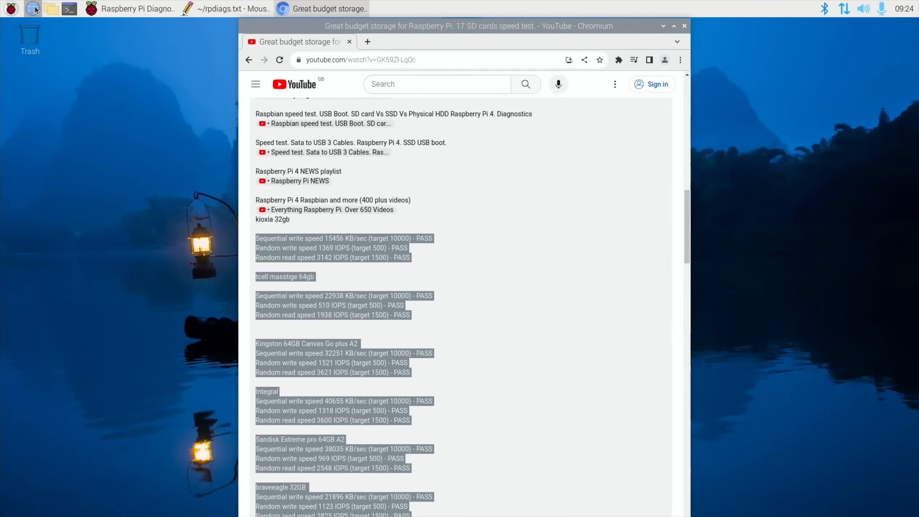
left_click(130, 10)
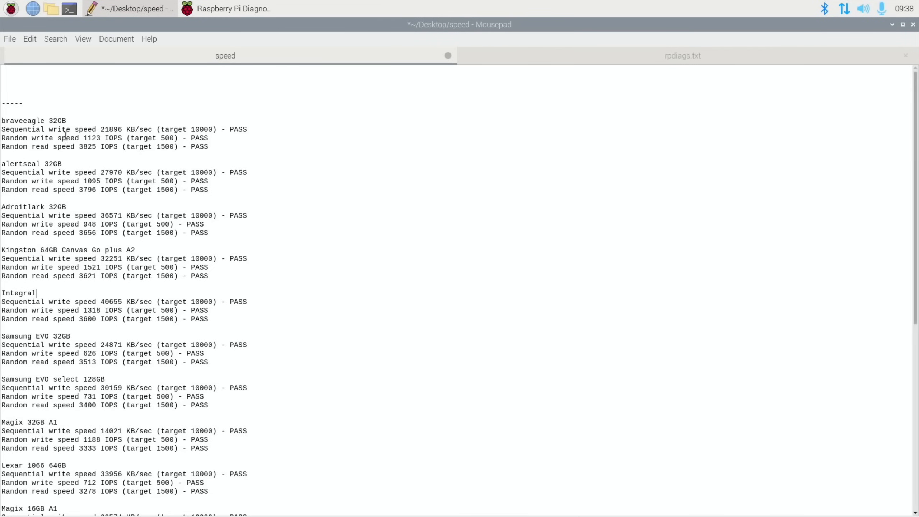
mouse_move(126, 138)
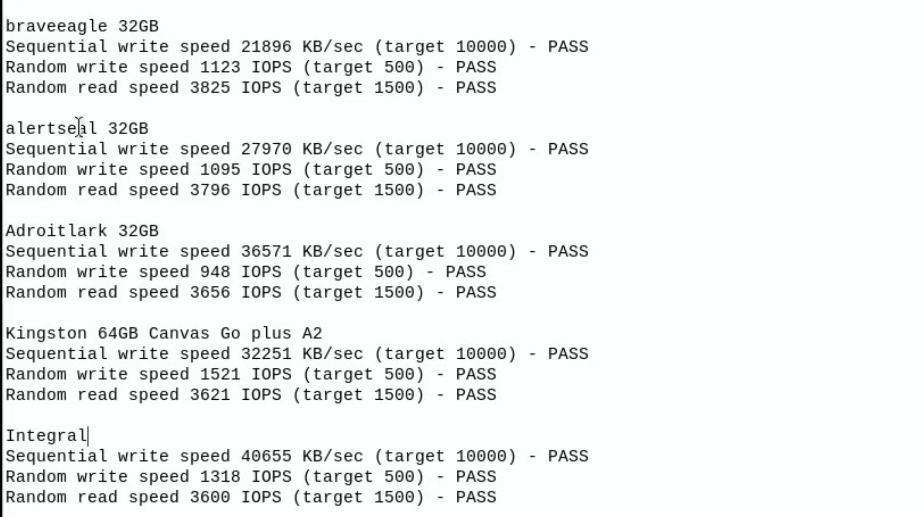
mouse_move(401, 125)
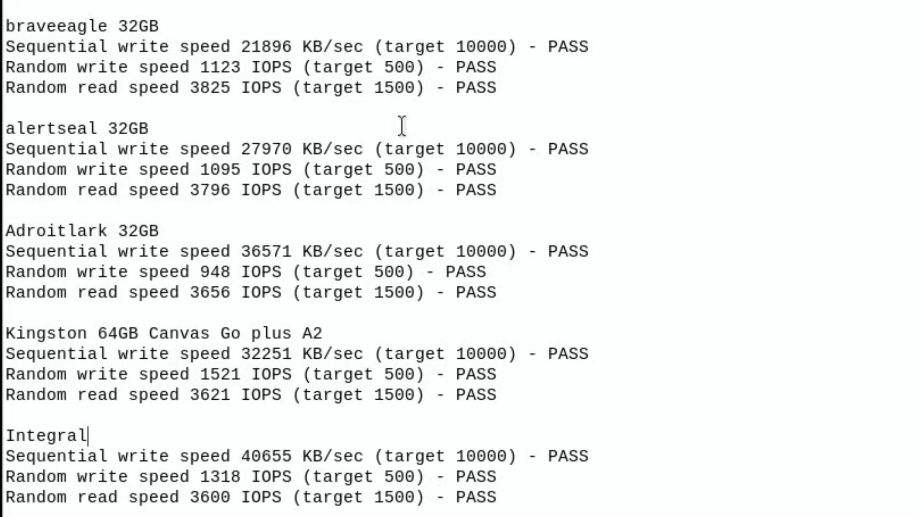
mouse_move(216, 219)
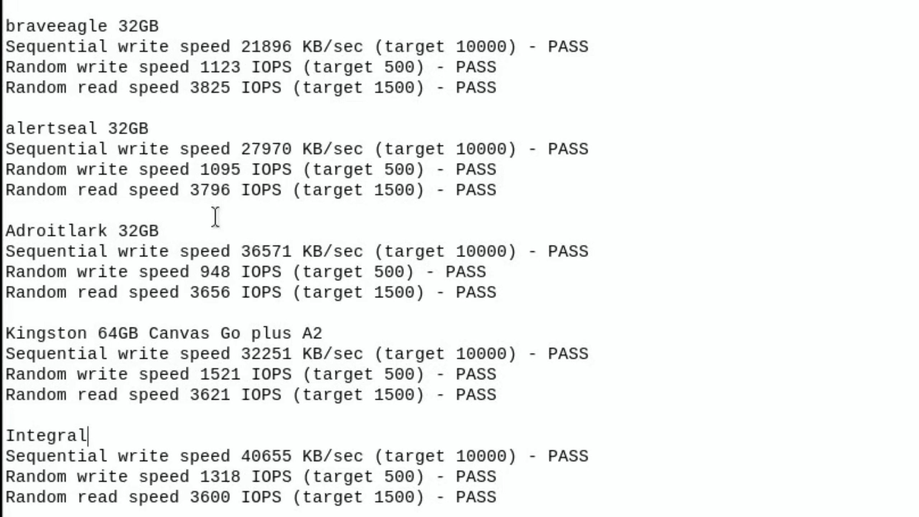
mouse_move(198, 231)
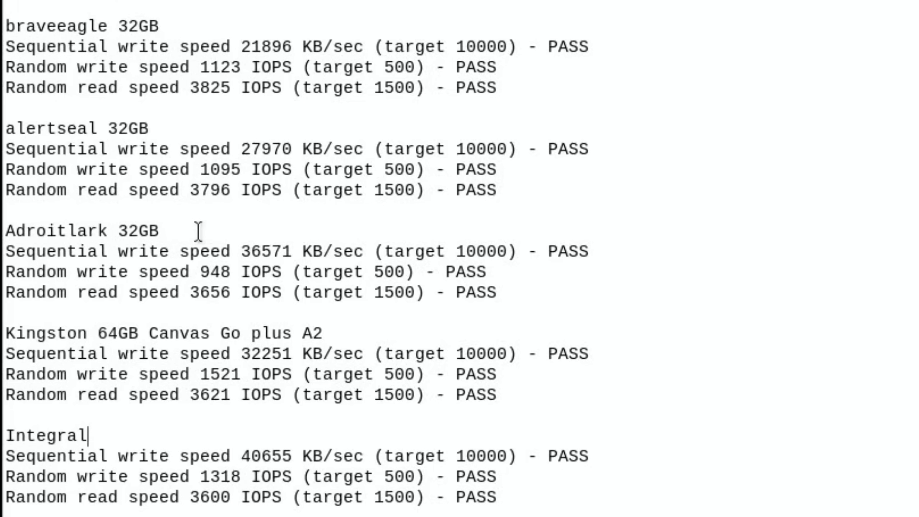
mouse_move(89, 338)
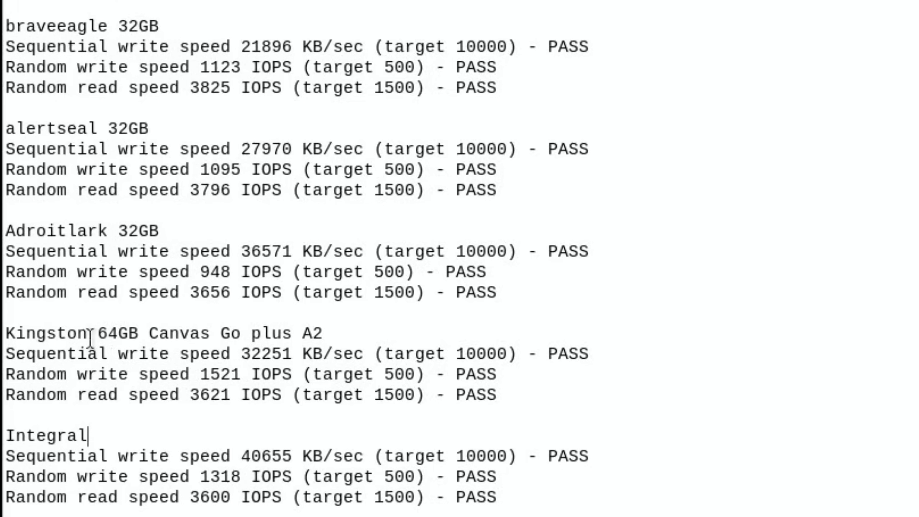
mouse_move(156, 332)
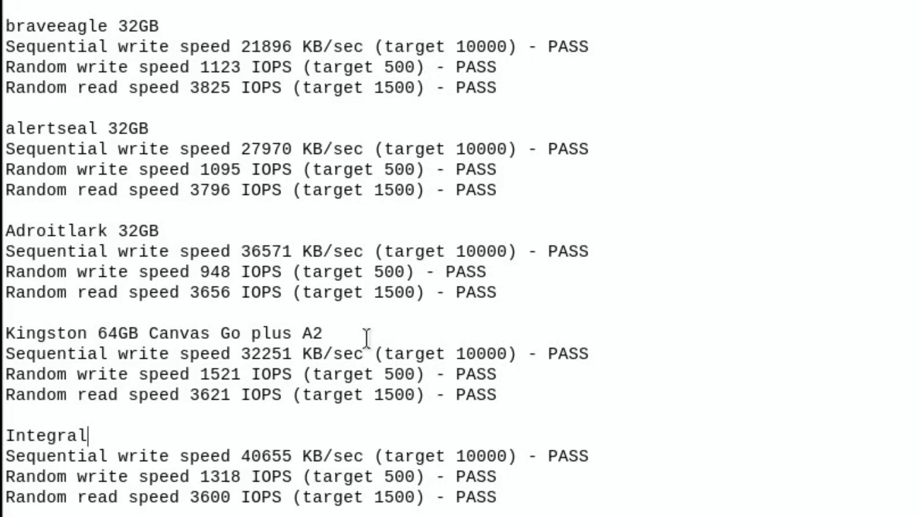
mouse_move(318, 356)
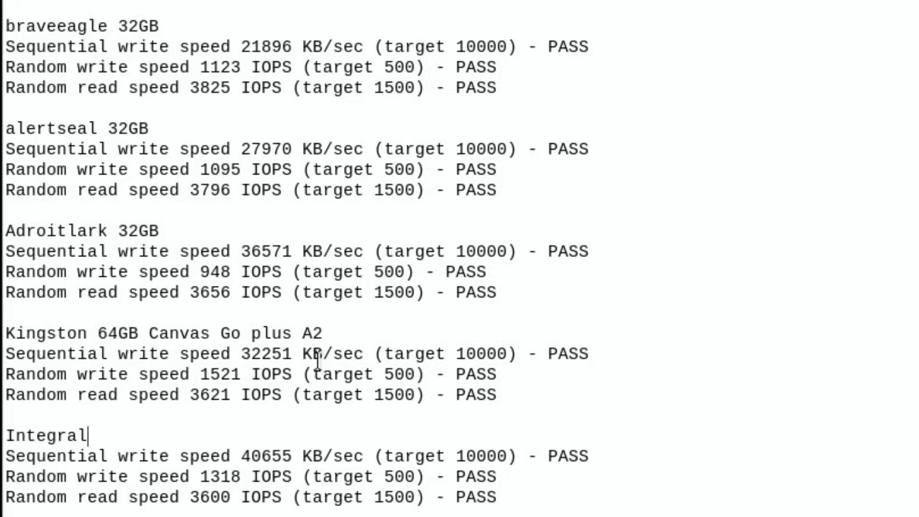
mouse_move(398, 303)
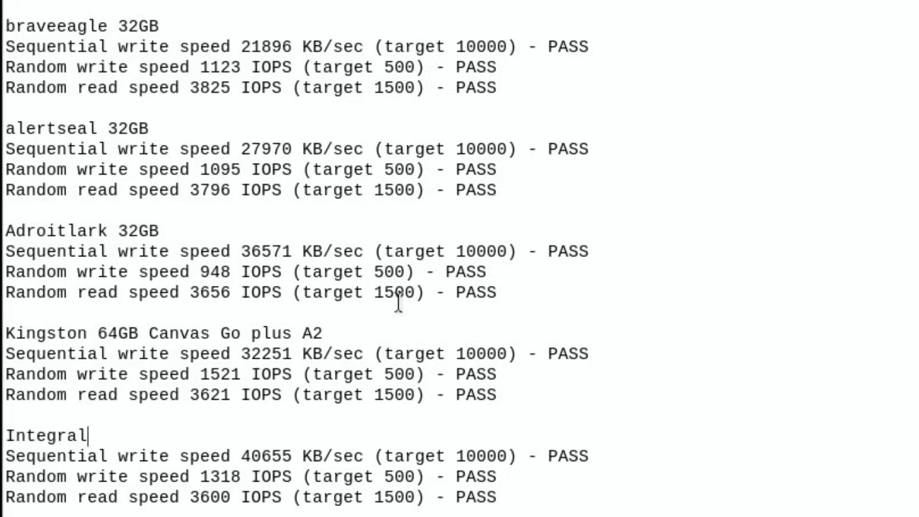
mouse_move(309, 333)
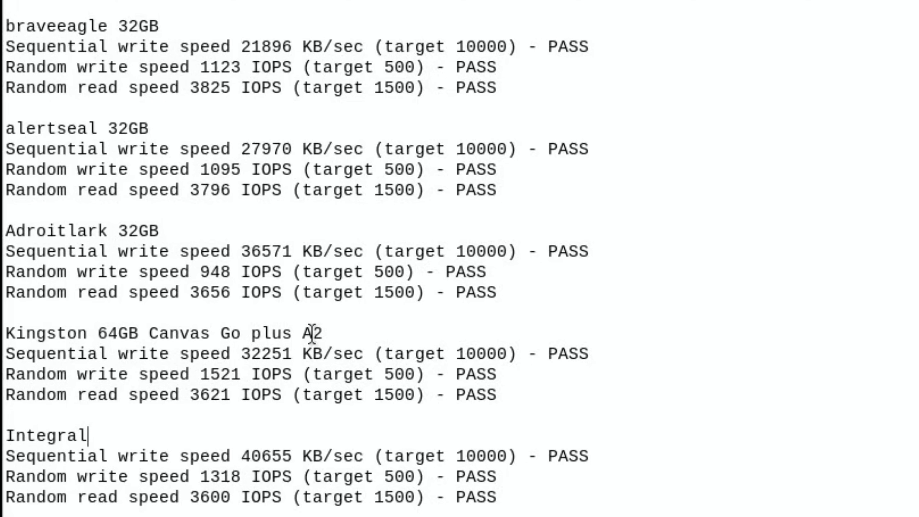
mouse_move(283, 374)
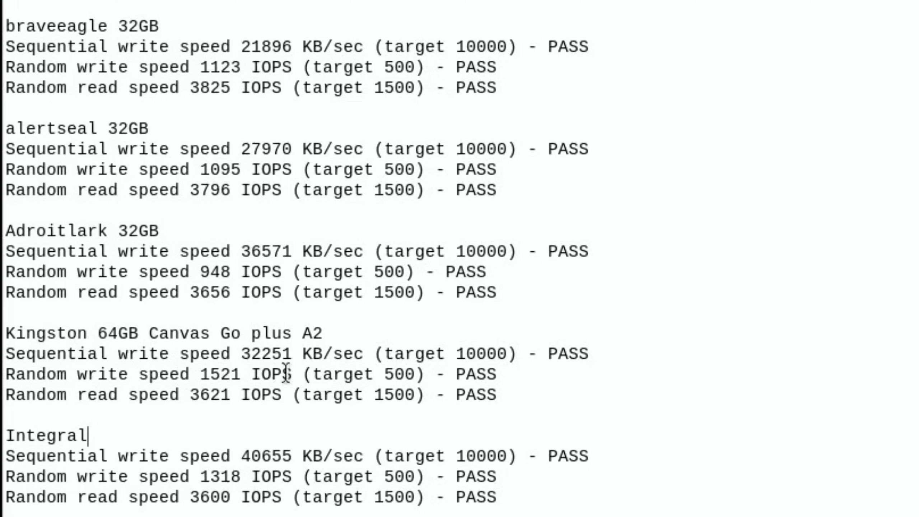
mouse_move(242, 392)
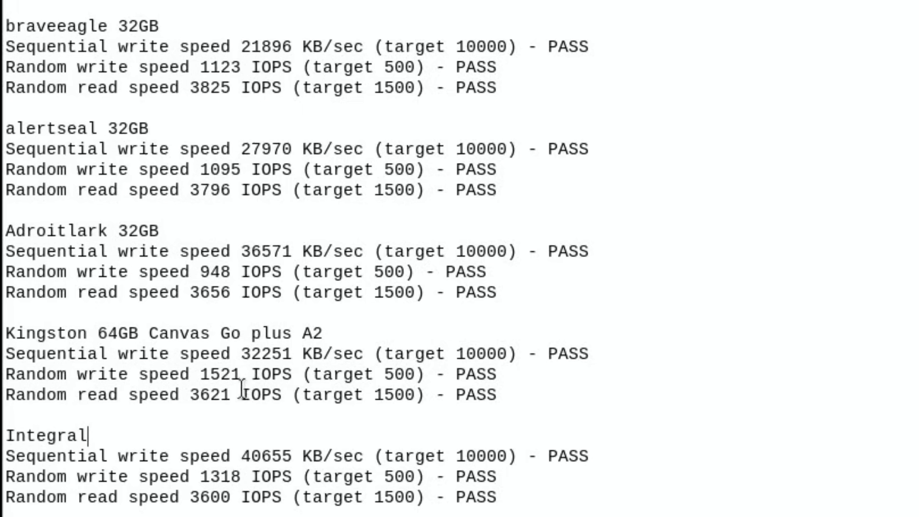
mouse_move(272, 419)
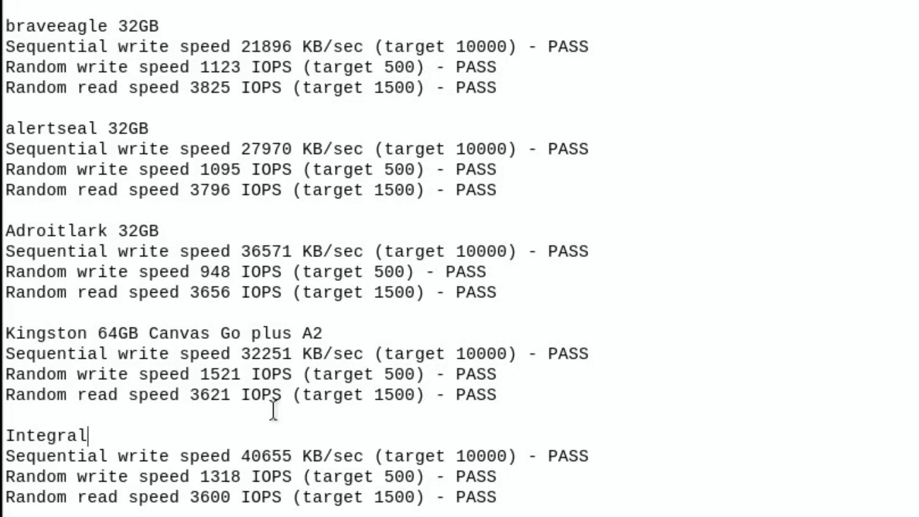
scroll("down", 3)
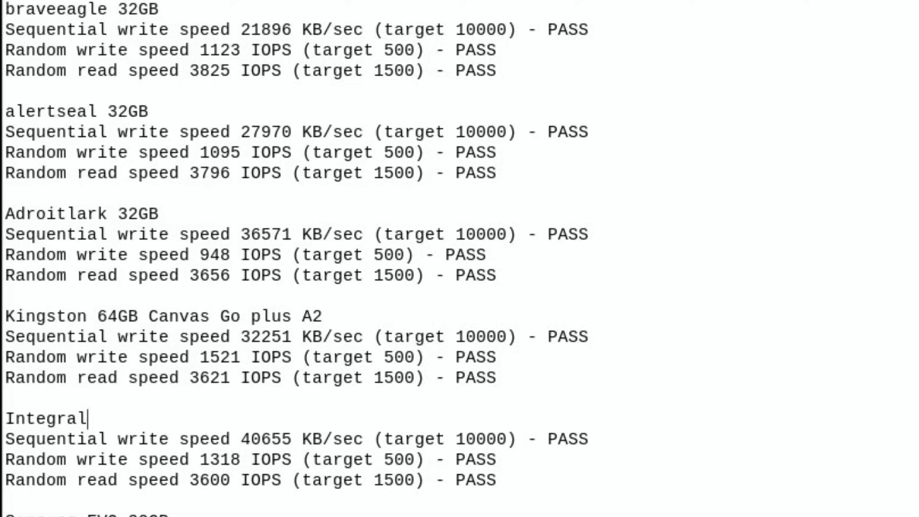
scroll("down", 3)
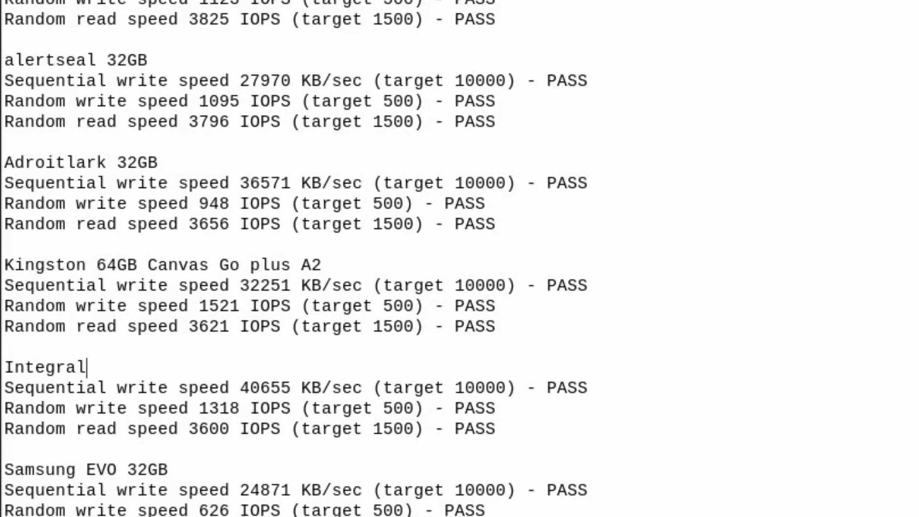
scroll("down", 3)
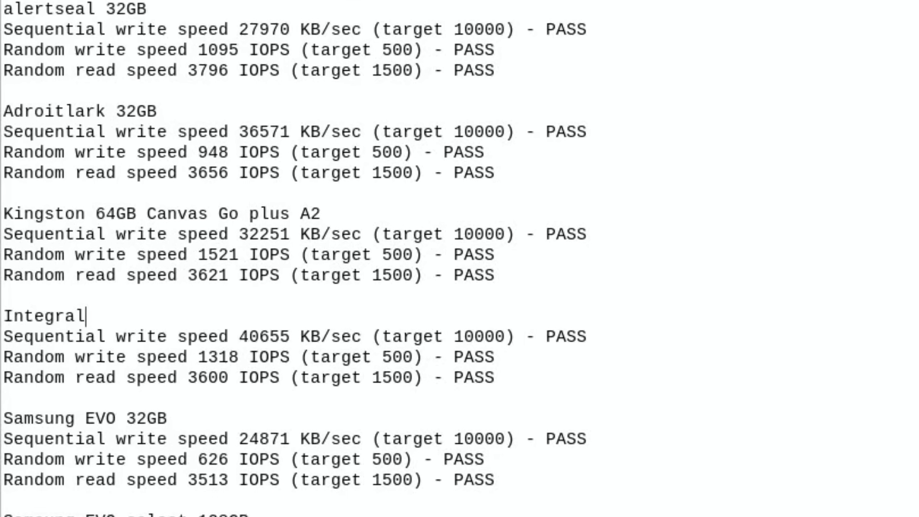
scroll("down", 3)
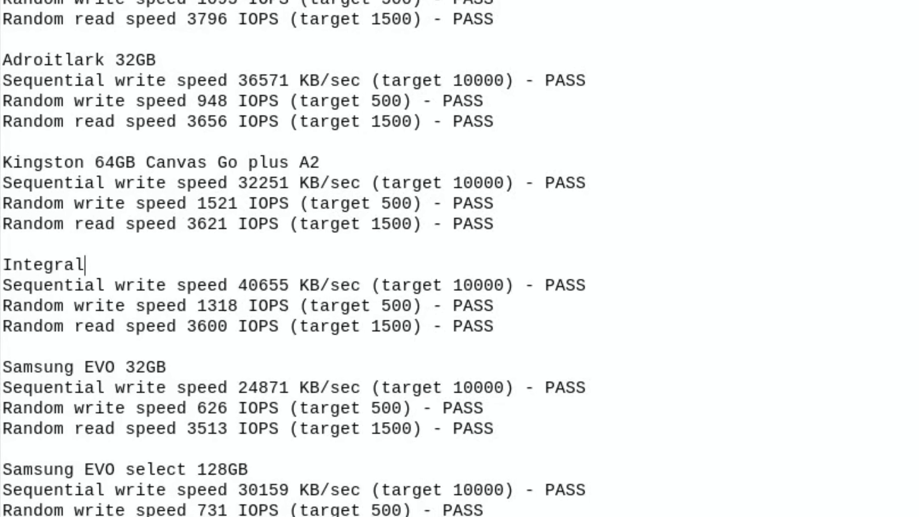
scroll("down", 3)
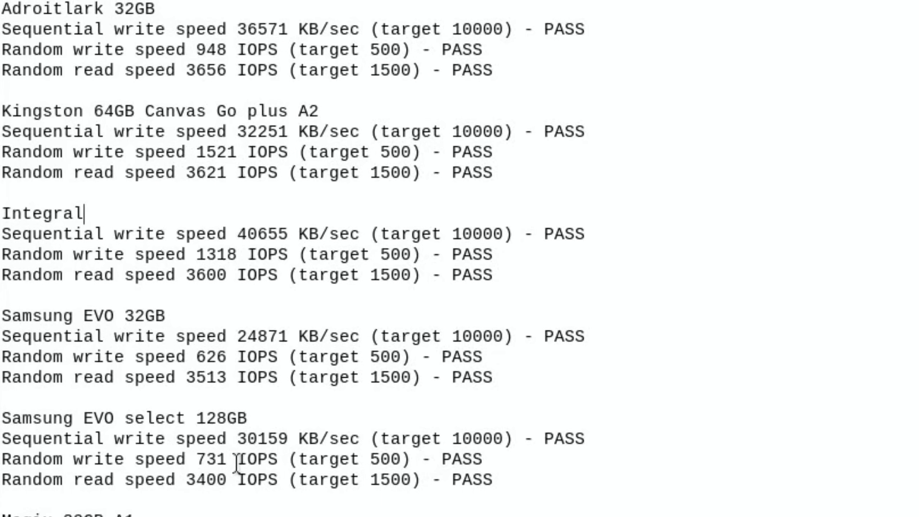
scroll("down", 3)
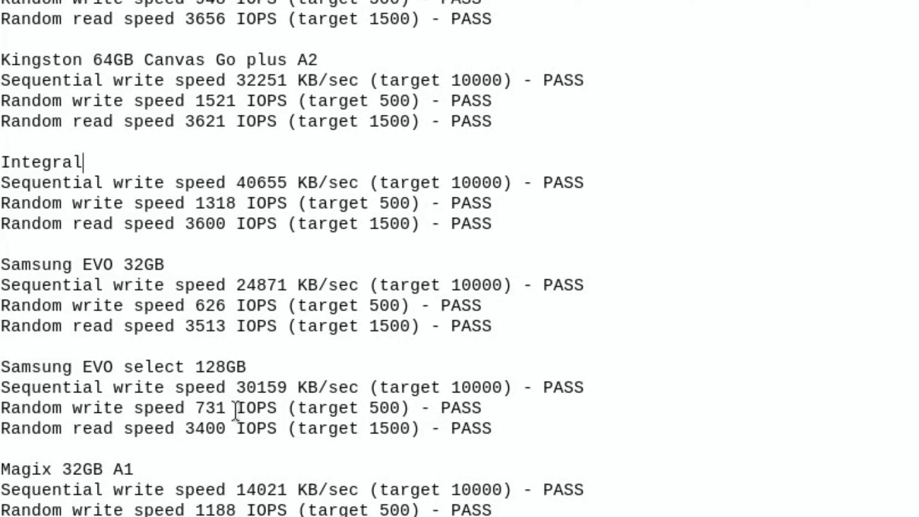
scroll("down", 3)
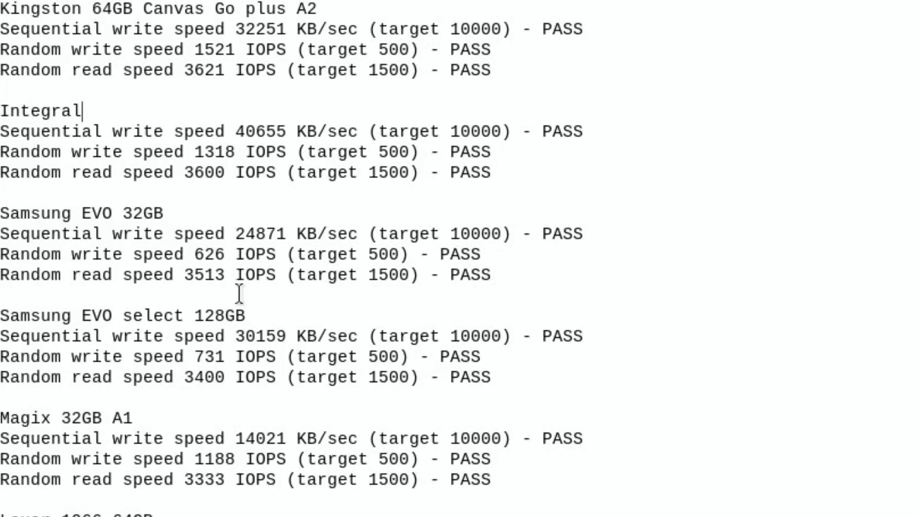
scroll("down", 3)
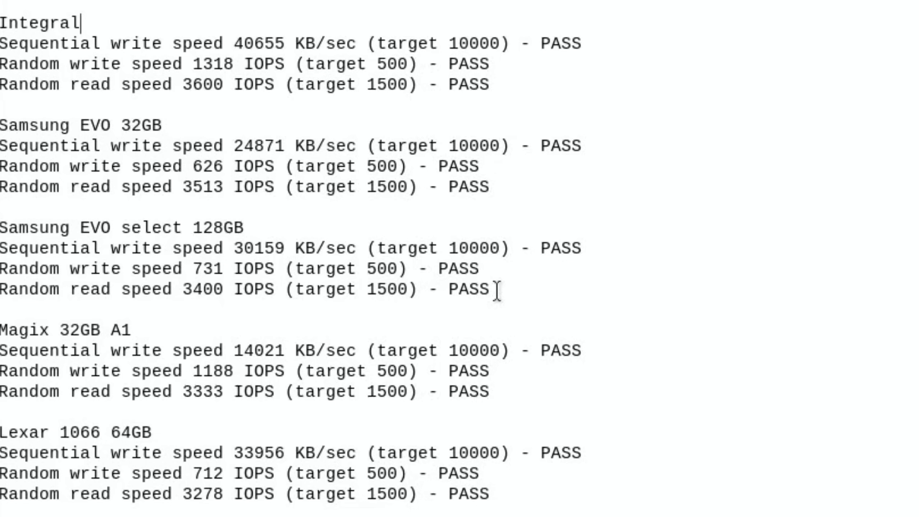
mouse_move(648, 314)
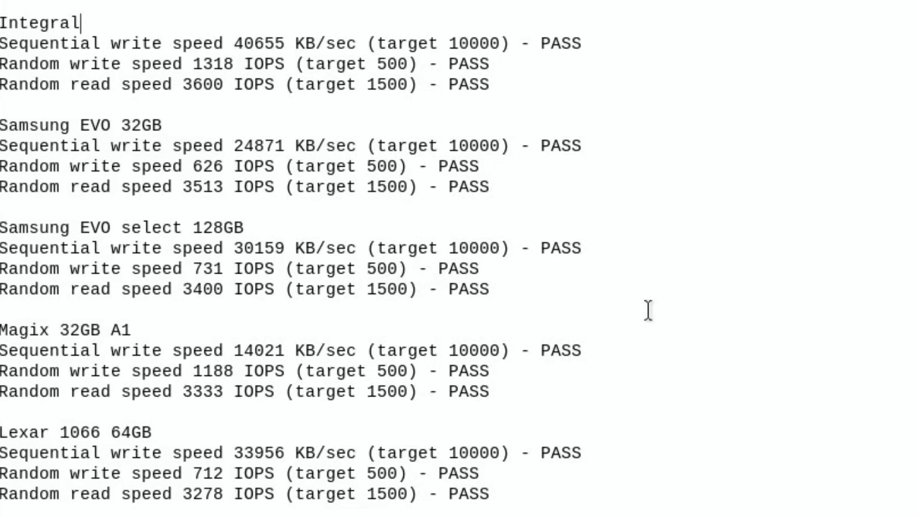
mouse_move(566, 290)
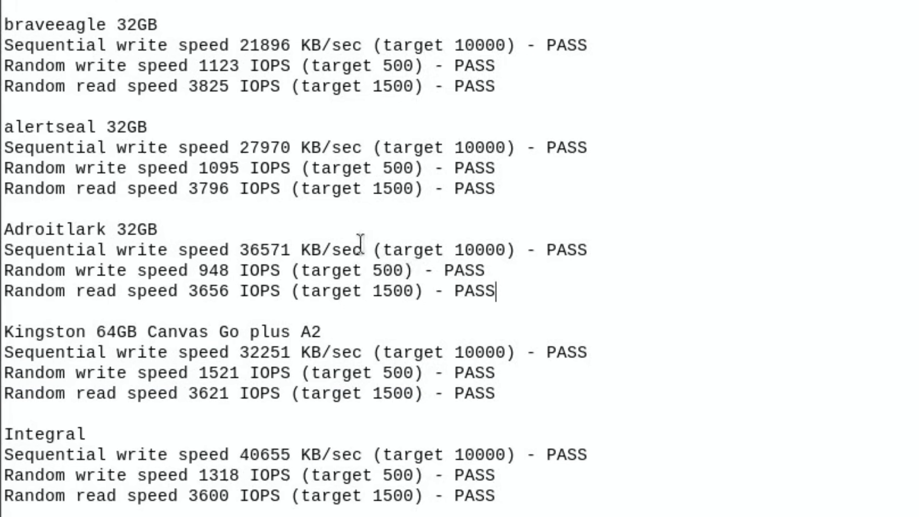
mouse_move(215, 56)
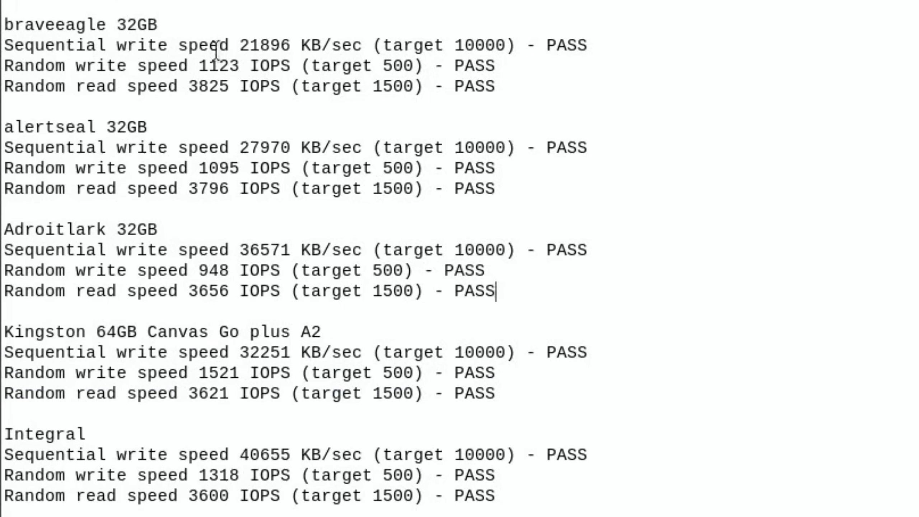
mouse_move(501, 137)
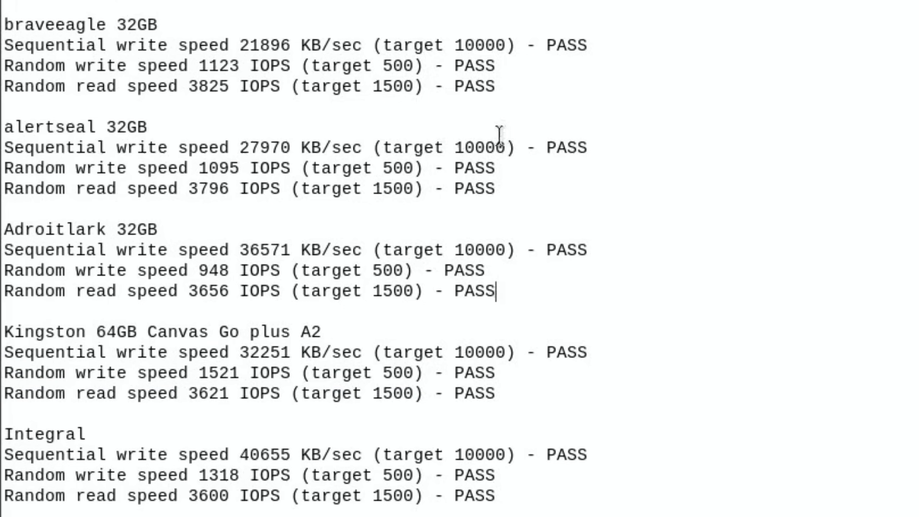
mouse_move(718, 176)
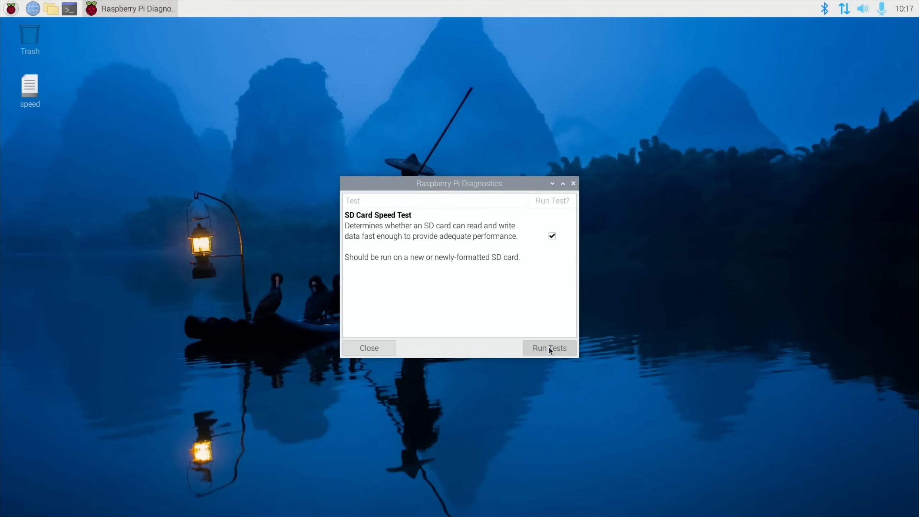
Run the SD Card Speed Test again and open its results log after it passes
left_click(550, 348)
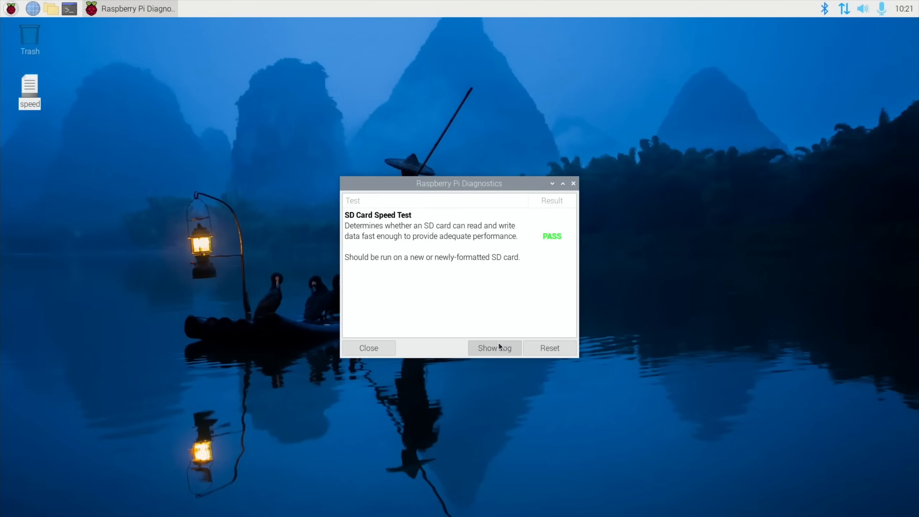
left_click(494, 348)
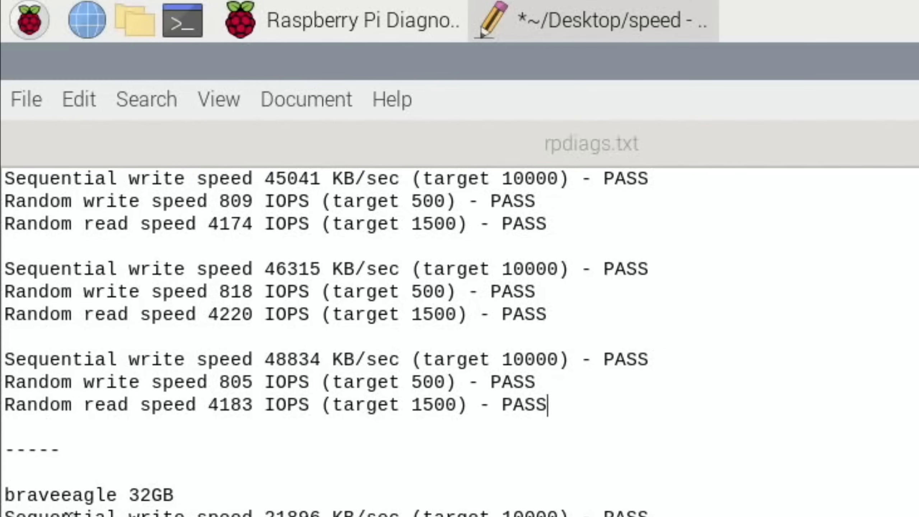
mouse_move(595, 279)
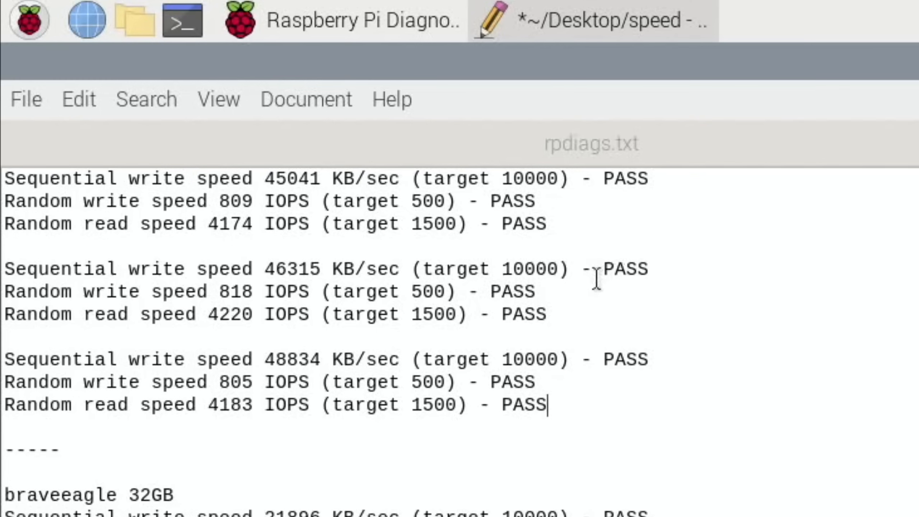
mouse_move(296, 413)
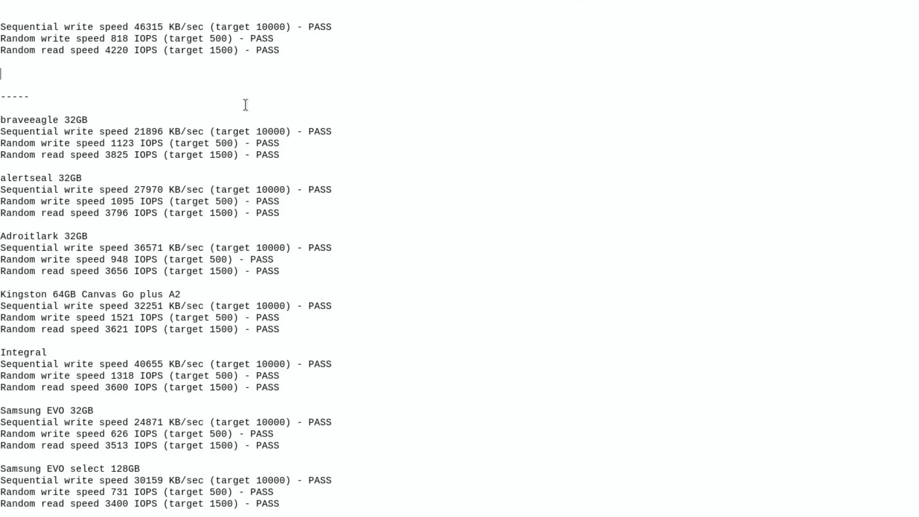
mouse_move(195, 56)
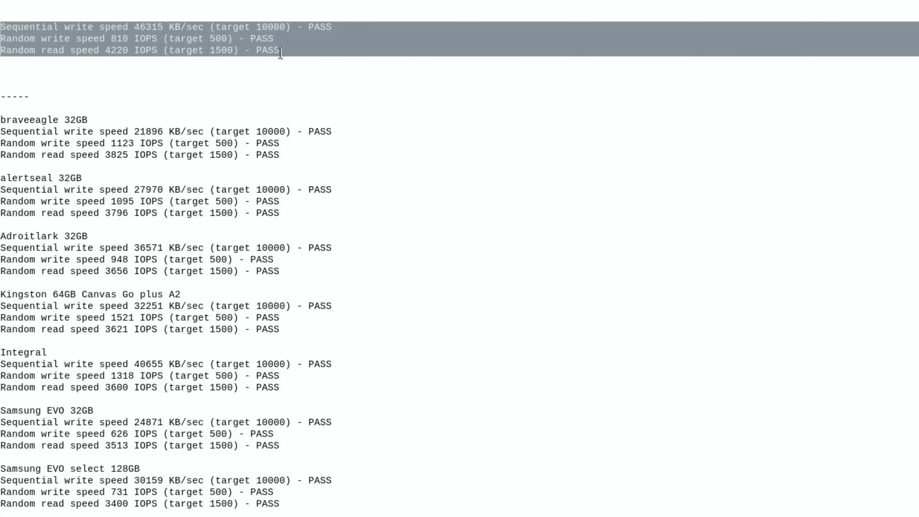
Move the new result lines under a Pi5 heading and add 'Pi4' to the older Samsung EVO Select 128GB heading
right_click(280, 51)
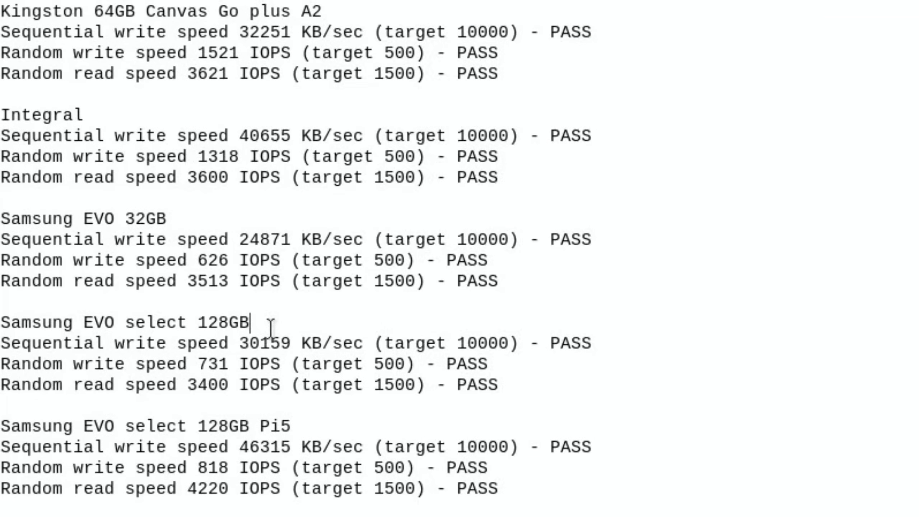
type("Pi4")
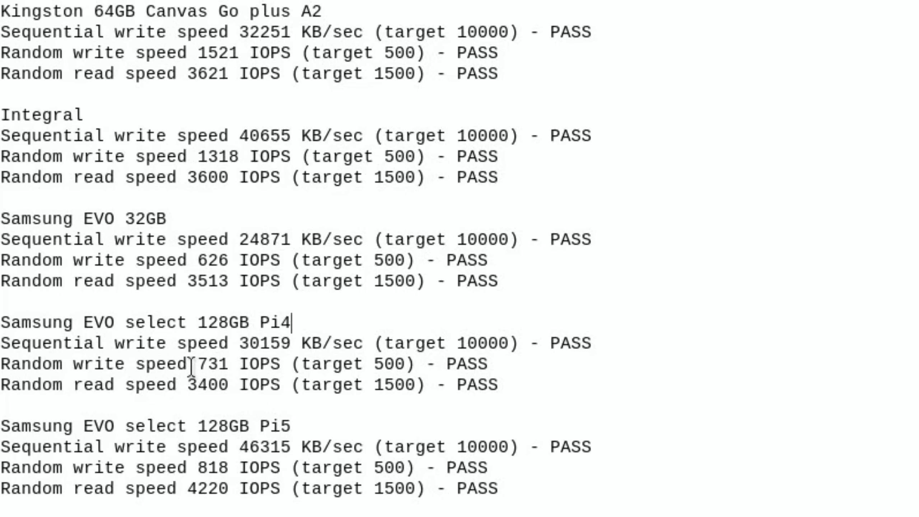
mouse_move(226, 469)
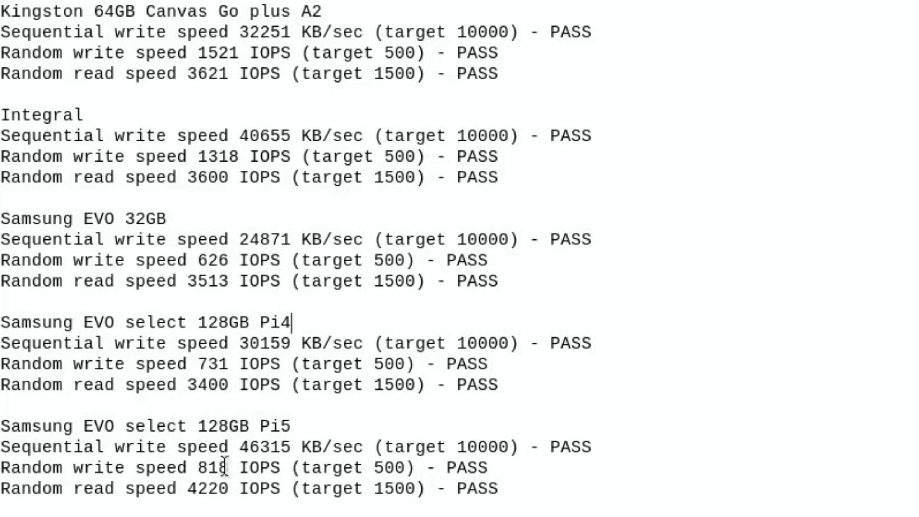
mouse_move(154, 407)
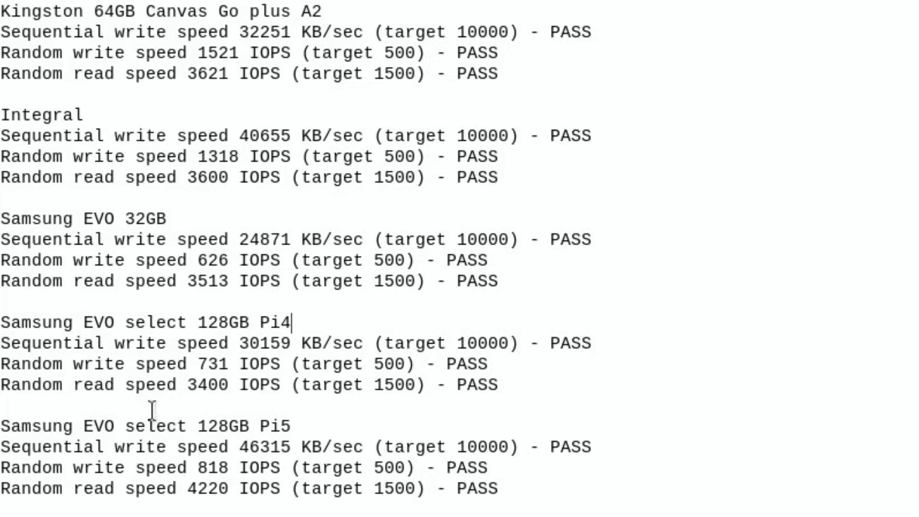
mouse_move(147, 498)
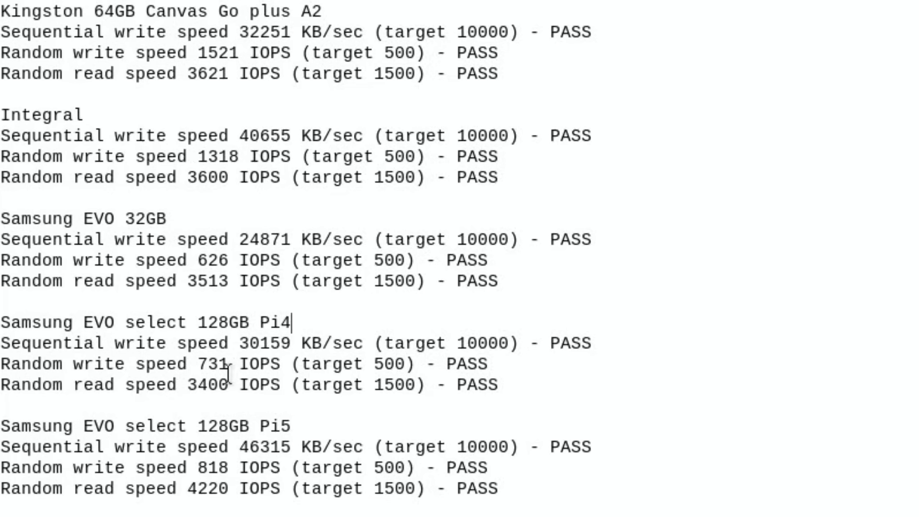
mouse_move(245, 500)
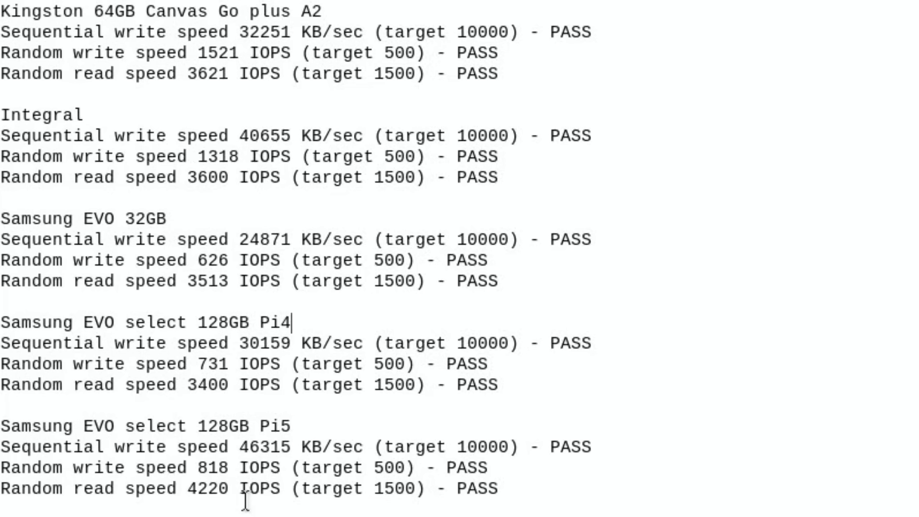
mouse_move(197, 478)
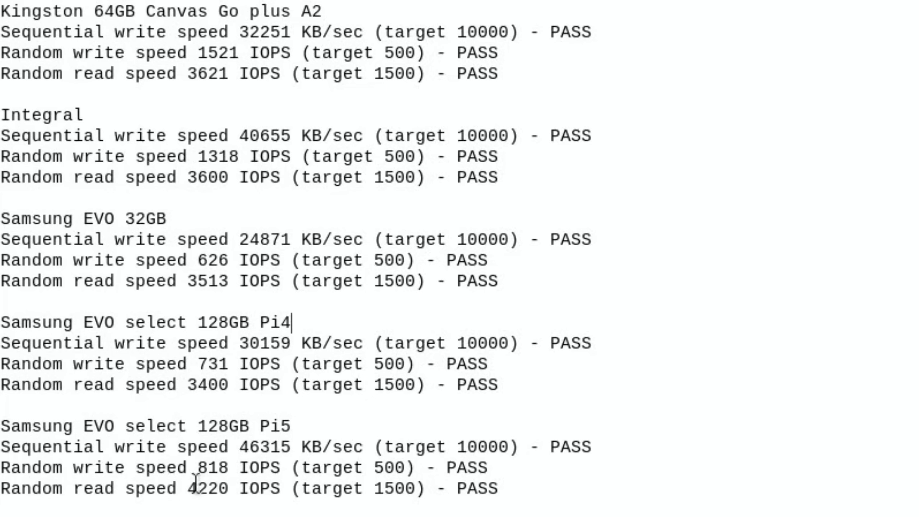
mouse_move(211, 487)
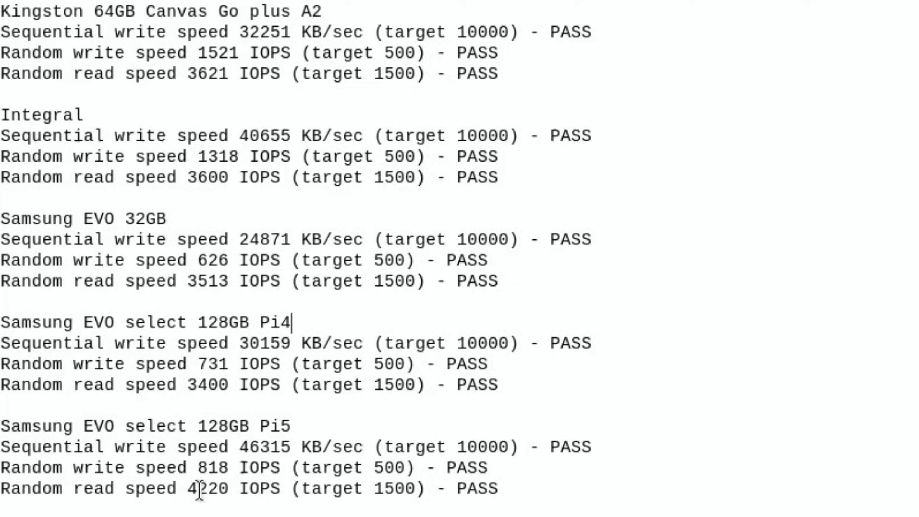
mouse_move(406, 455)
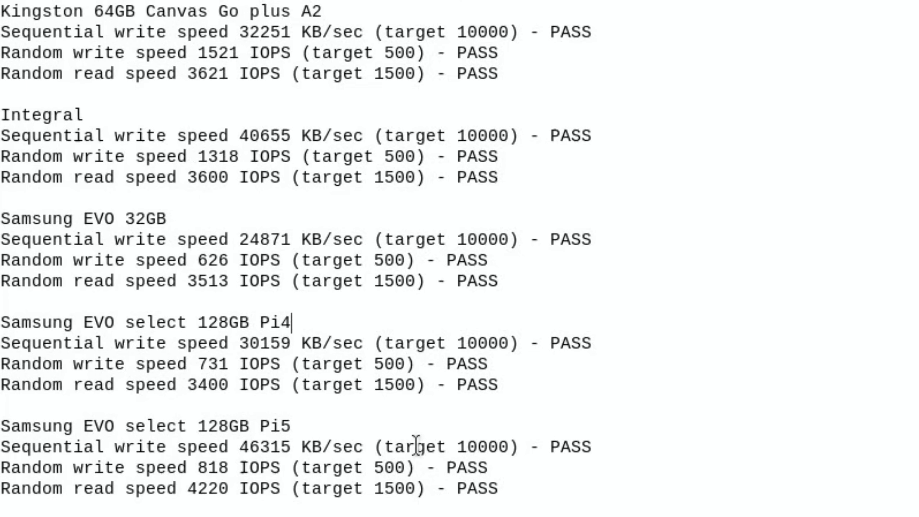